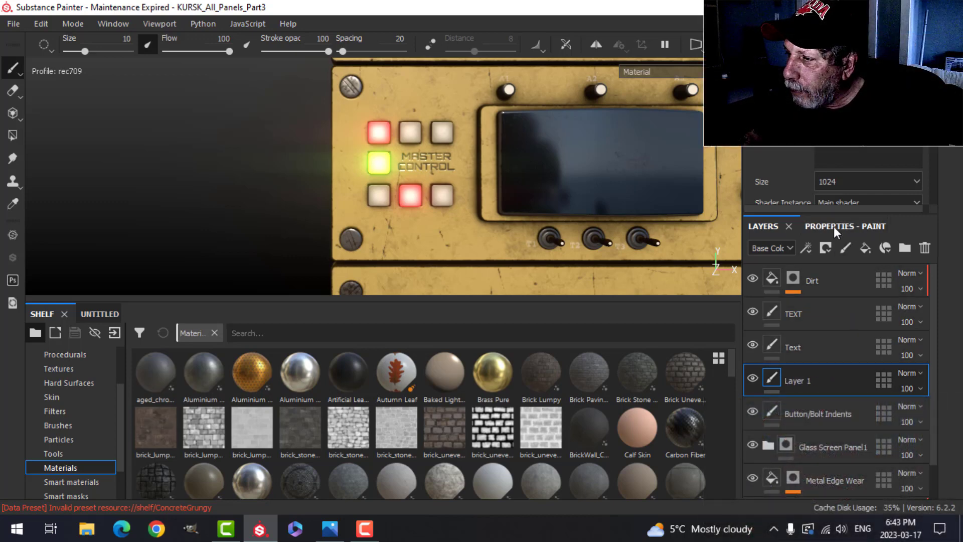
# Set the brush to paint height only at -0.372 with the Square Rounded alpha.
pyautogui.click(830, 226)
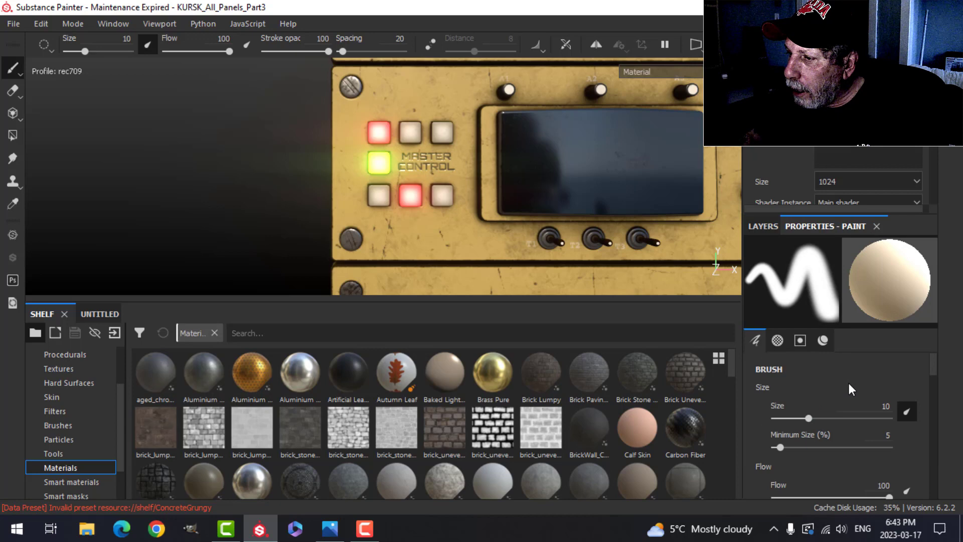
pyautogui.click(821, 340)
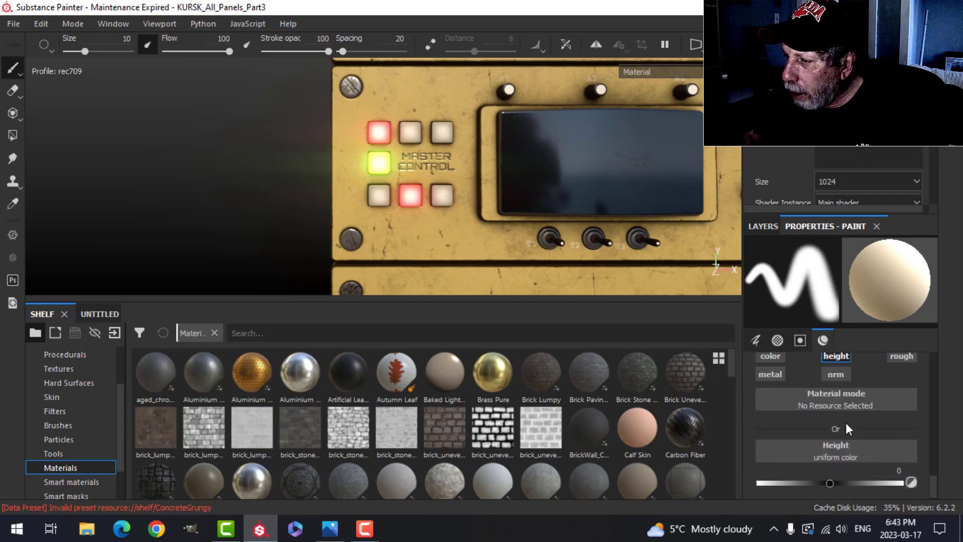
pyautogui.moveTo(829, 482); pyautogui.dragTo(805, 481)
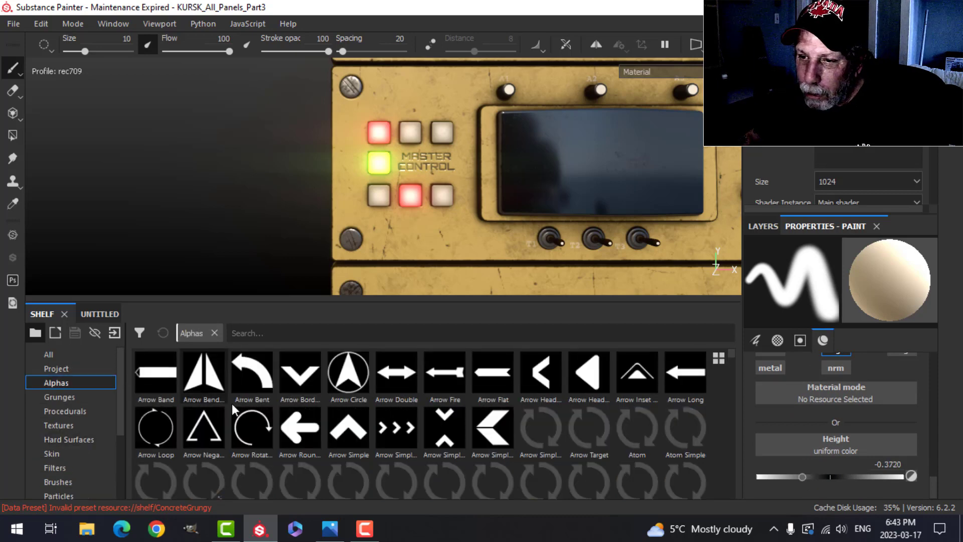
pyautogui.write('squ')
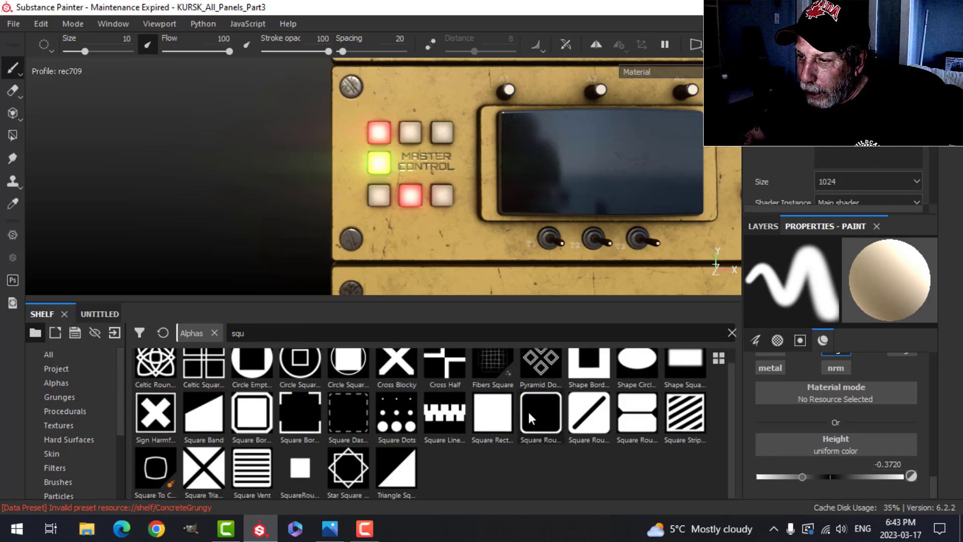
pyautogui.click(540, 413)
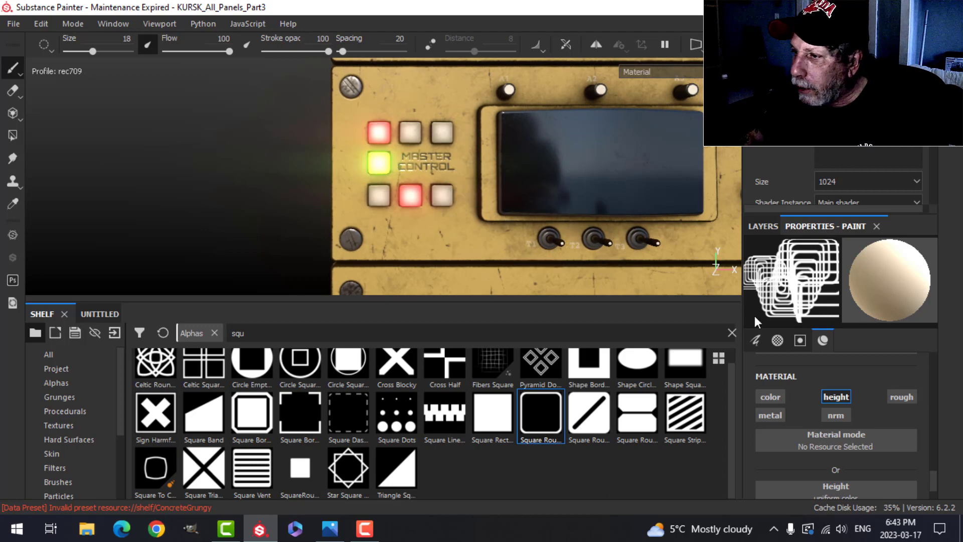
# Set the Square Rounded alpha's Border Width to 0.94.
pyautogui.click(777, 340)
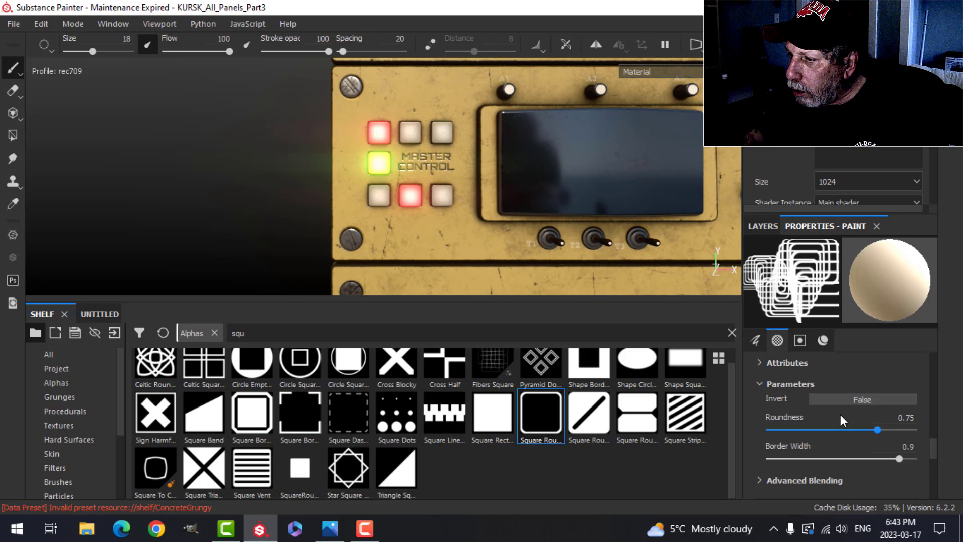
pyautogui.moveTo(899, 457); pyautogui.dragTo(835, 458)
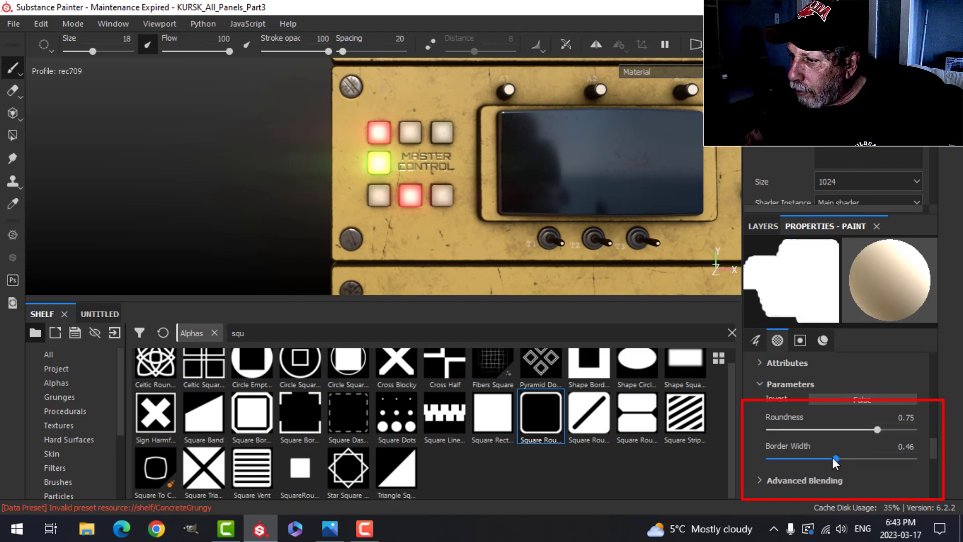
pyautogui.moveTo(834, 460); pyautogui.dragTo(901, 460)
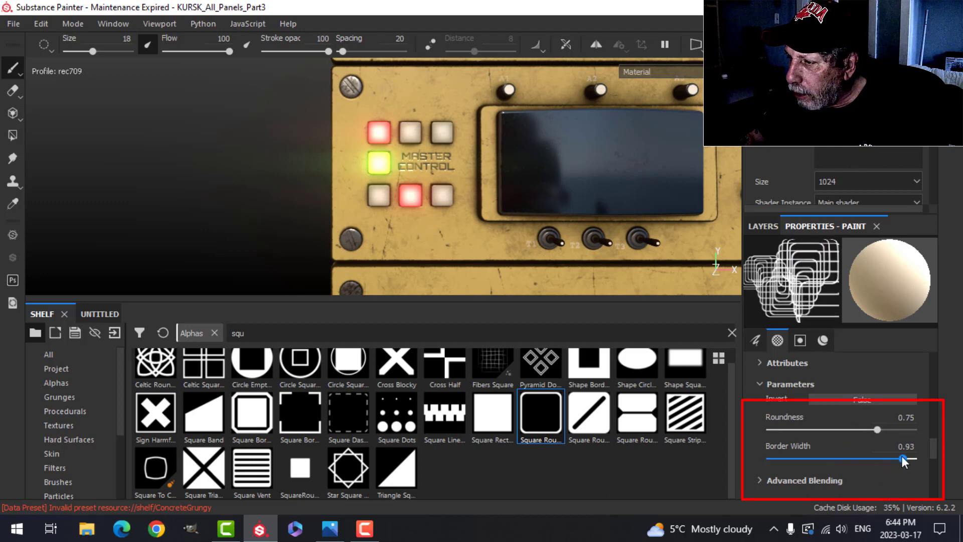
pyautogui.moveTo(877, 458); pyautogui.dragTo(903, 458)
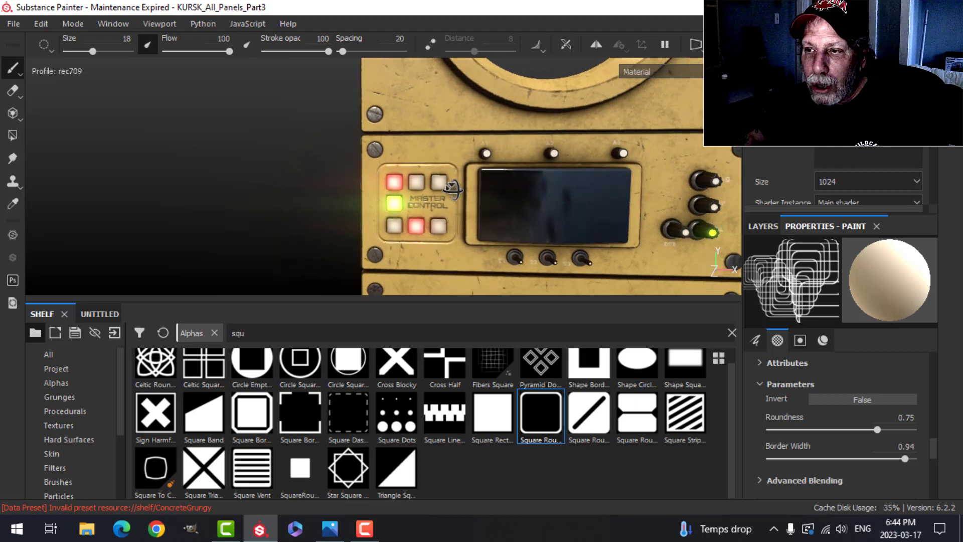
# Rename Layer 1 to Master Control Border.
pyautogui.click(762, 226)
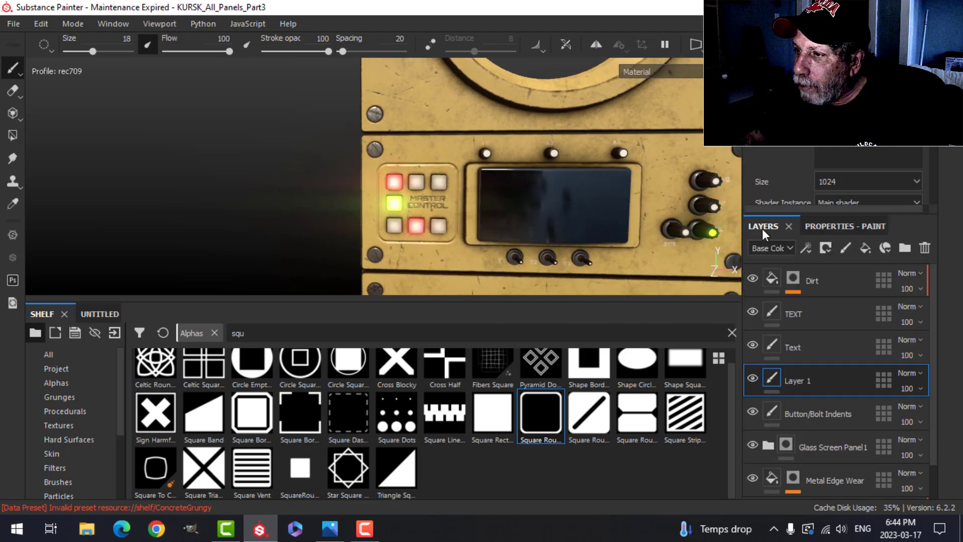
pyautogui.doubleClick(798, 380)
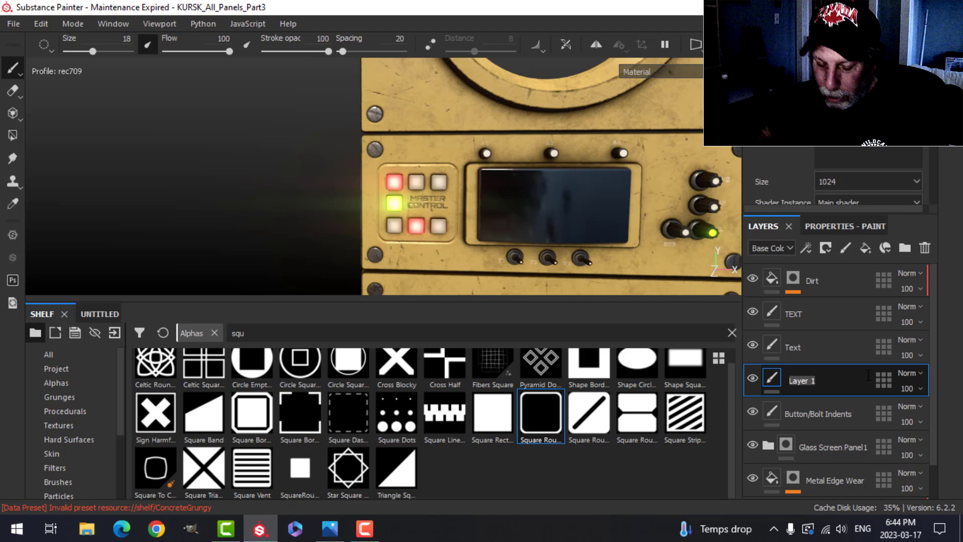
pyautogui.write('Mast')
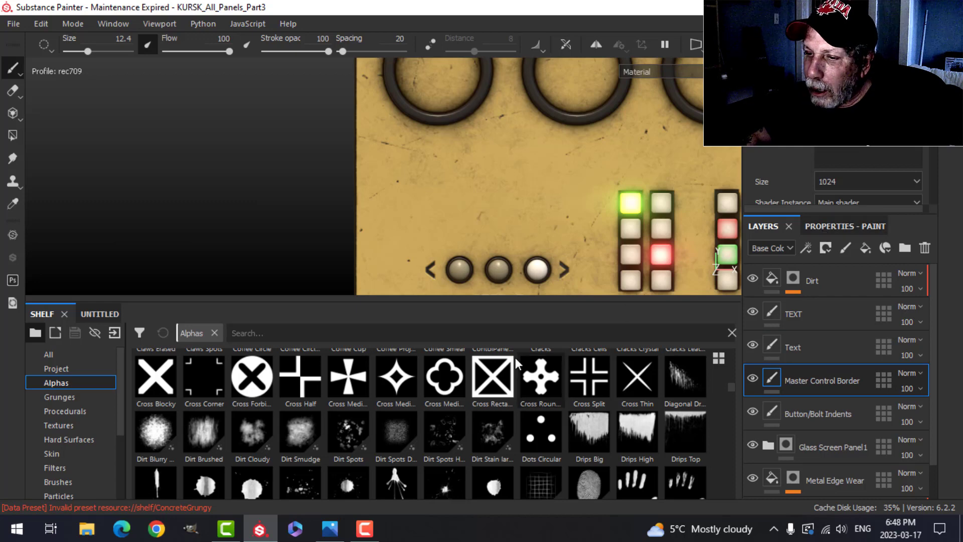
# Paint a thin ring indent with the Shape Border alpha at border width 0.01.
pyautogui.write('circle')
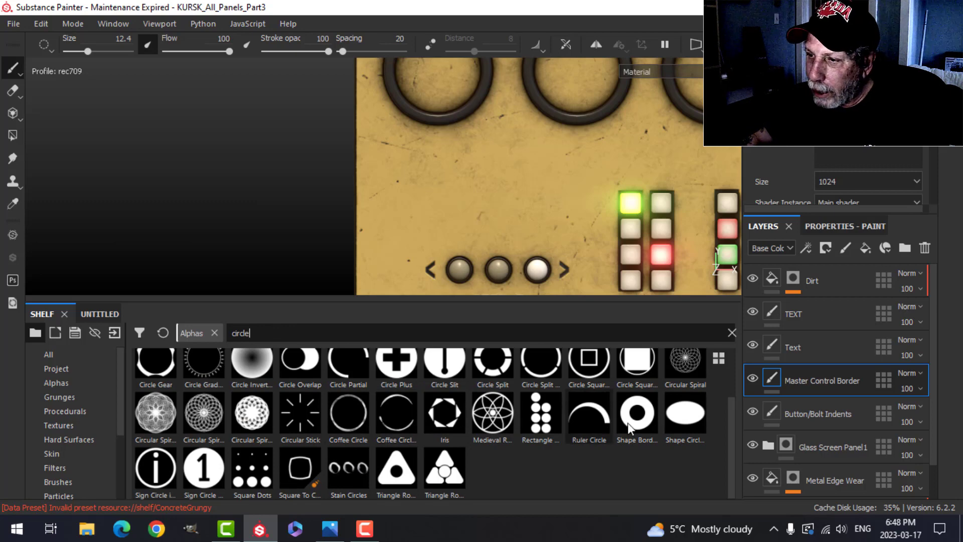
pyautogui.click(636, 411)
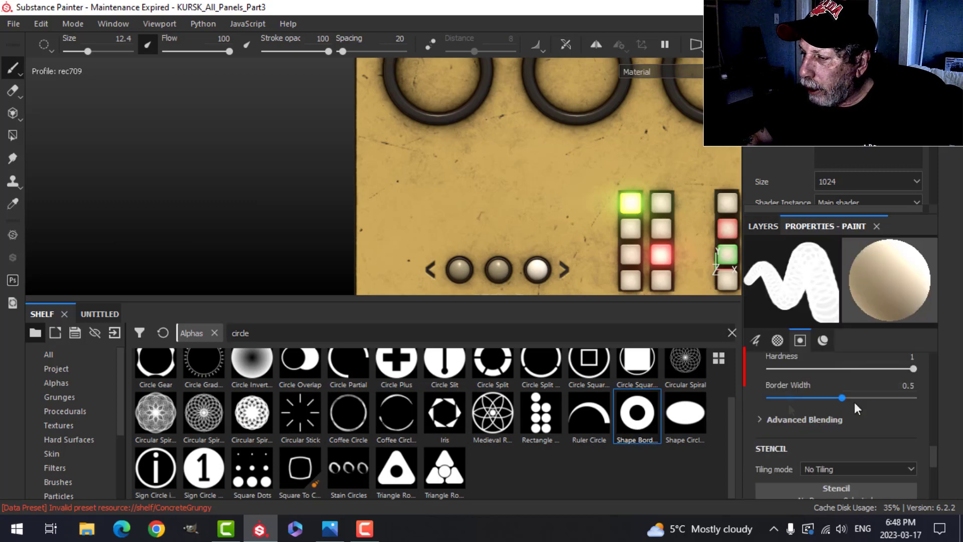
pyautogui.moveTo(843, 398); pyautogui.dragTo(772, 397)
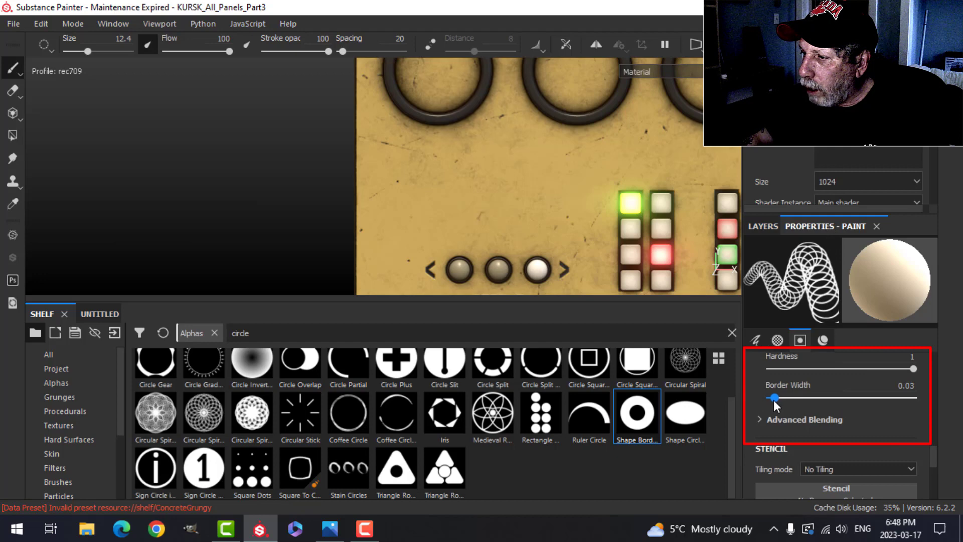
pyautogui.moveTo(774, 397); pyautogui.dragTo(771, 397)
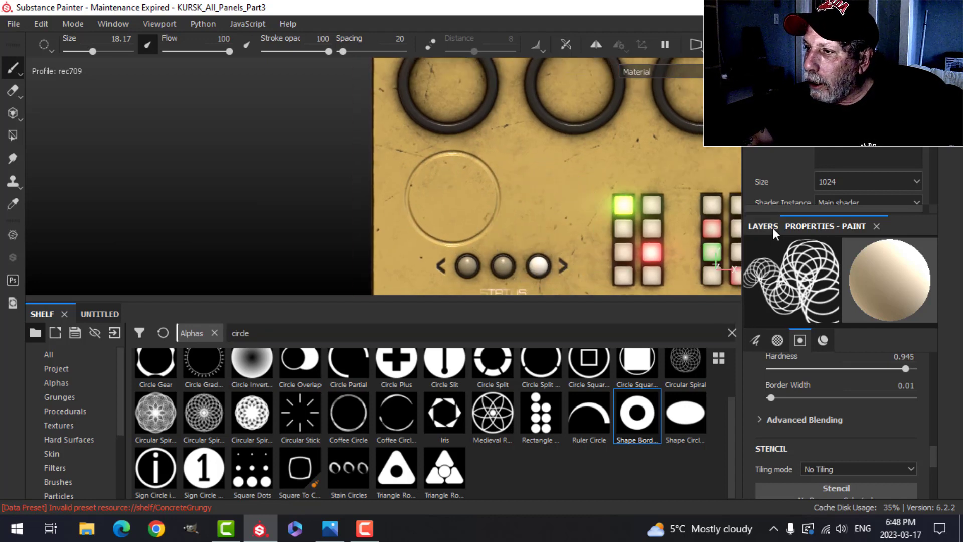
pyautogui.click(762, 226)
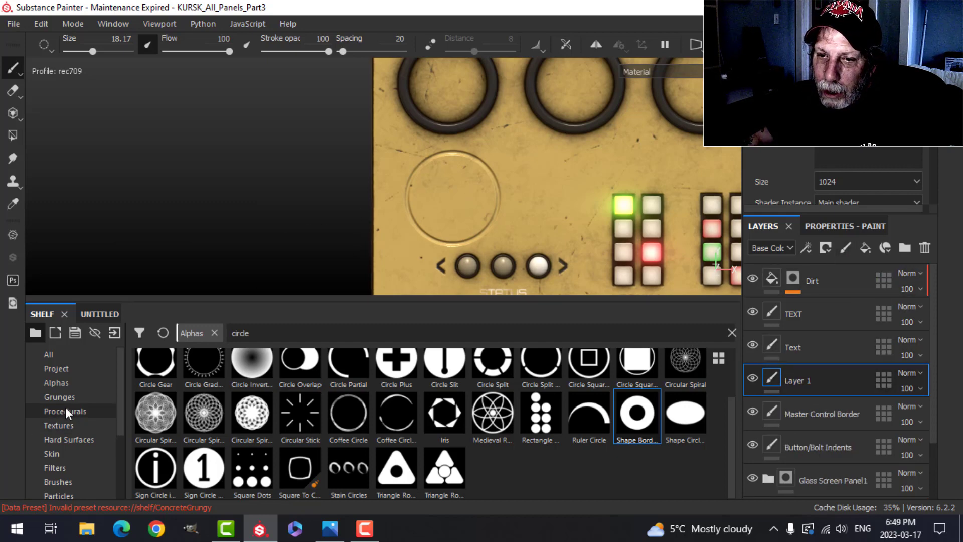
# Pick the Bars alpha from the Shelf's Project assets.
pyautogui.click(56, 367)
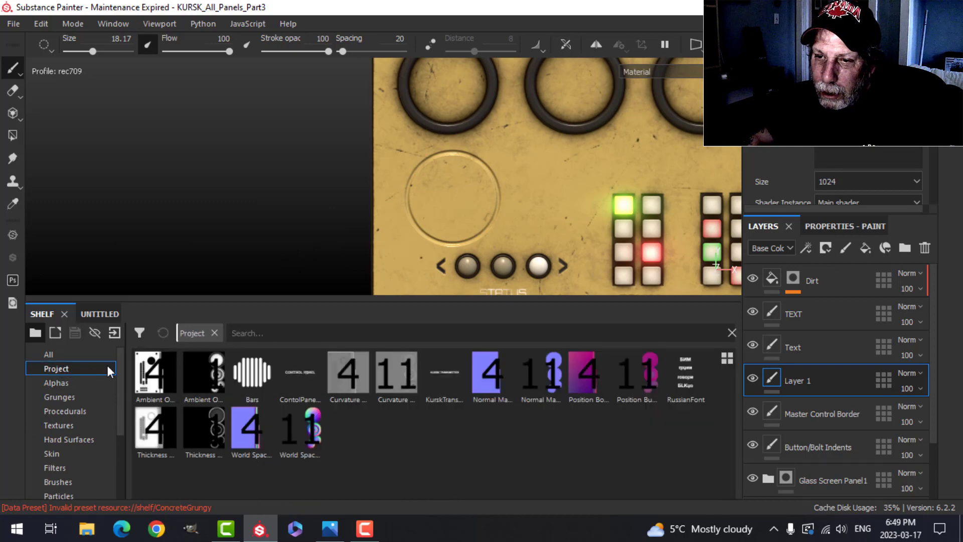
pyautogui.moveTo(252, 375)
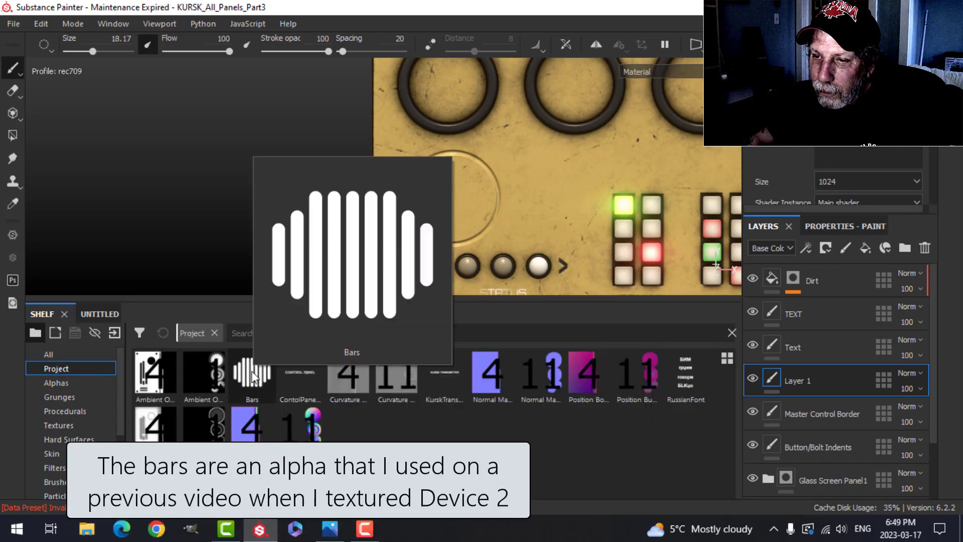
pyautogui.click(251, 375)
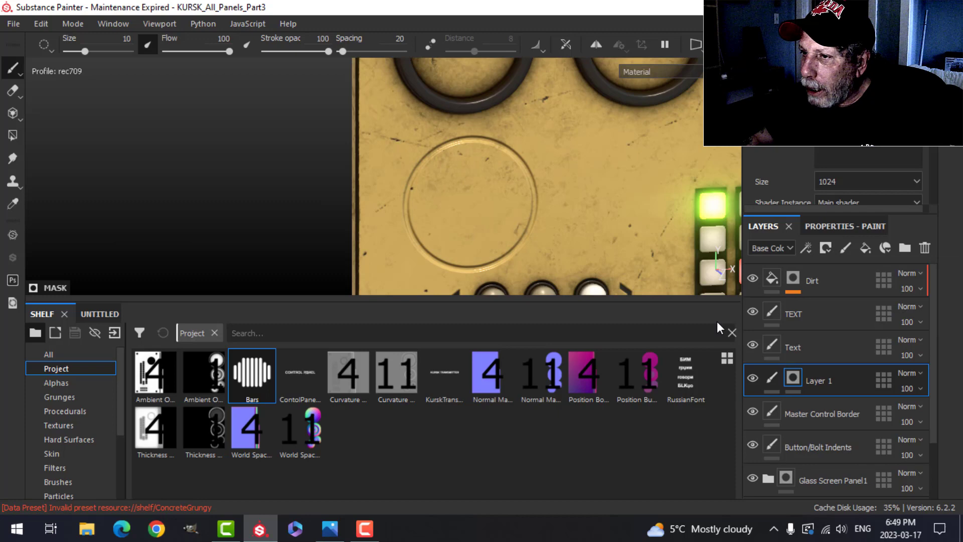
# Add a Hexagon Dots procedural fill to the layer mask at scale 2.
pyautogui.rightClick(793, 381)
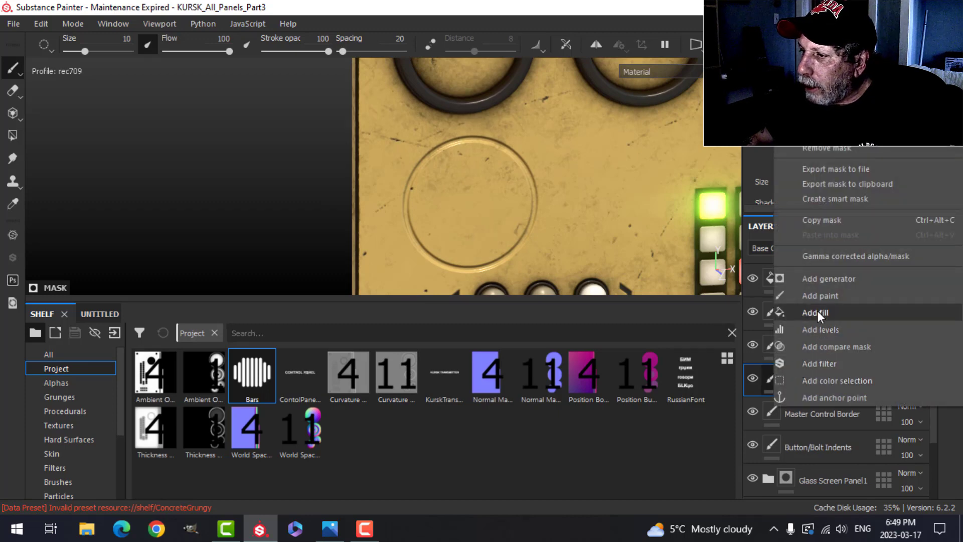
pyautogui.click(815, 313)
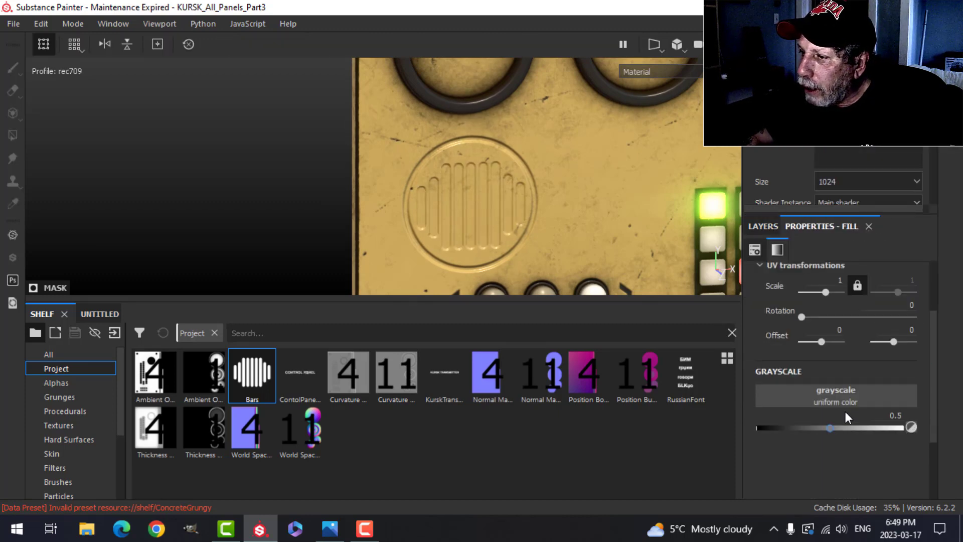
pyautogui.click(64, 410)
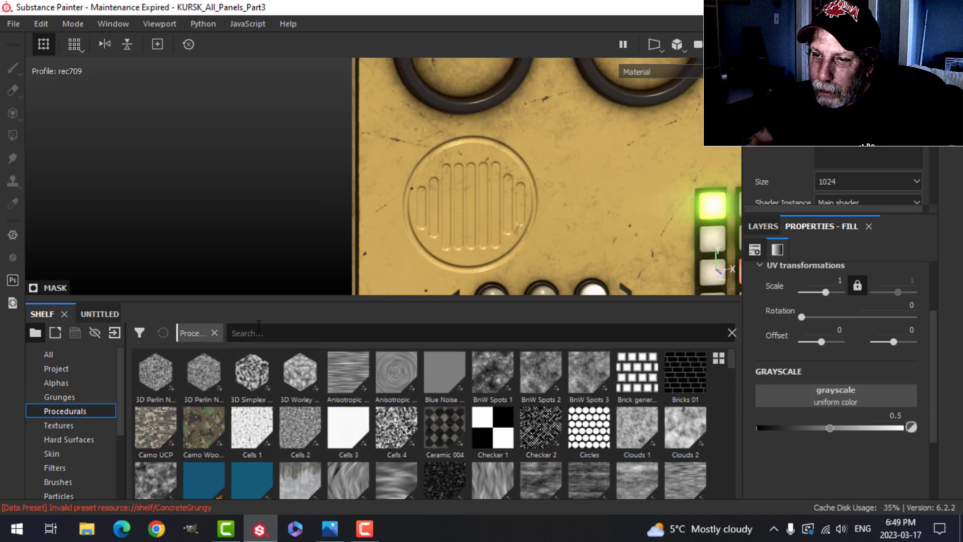
pyautogui.write('hex')
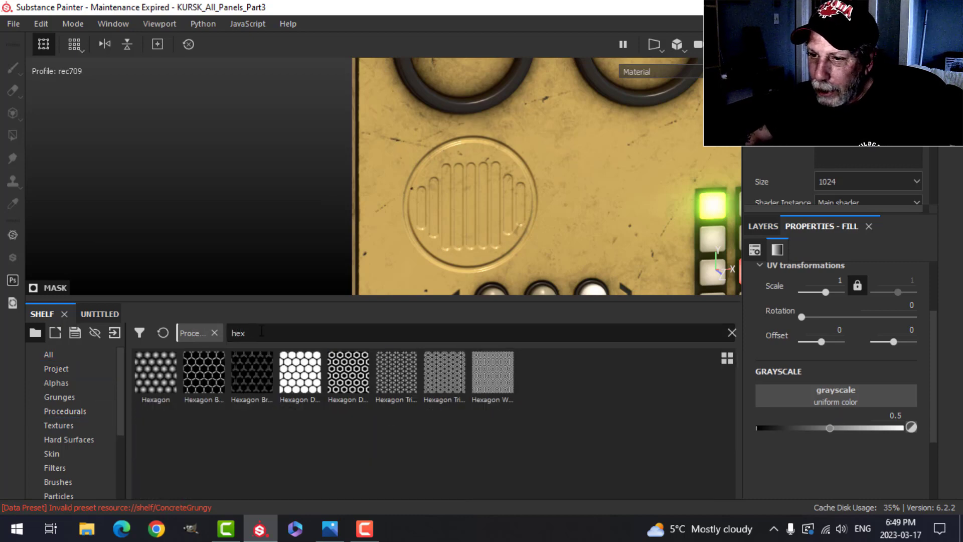
pyautogui.click(300, 372)
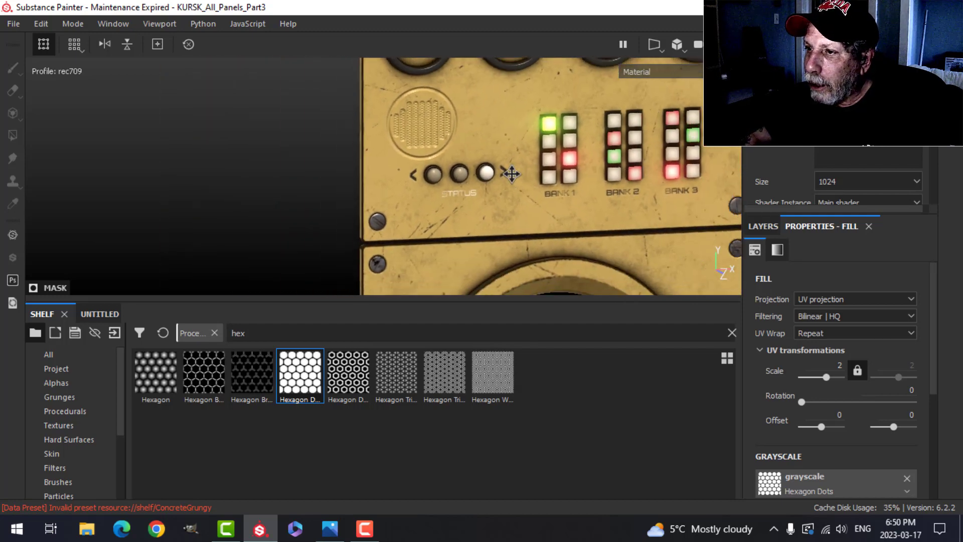
pyautogui.click(763, 226)
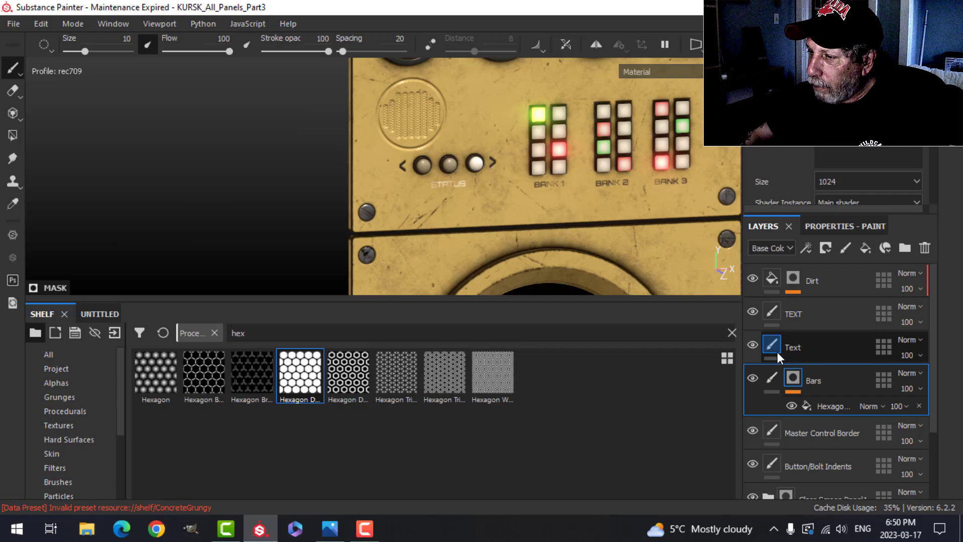
# Create a PassthroughAnchor layer with an anchor point above Bars, viewing Height.
pyautogui.scroll(-3)
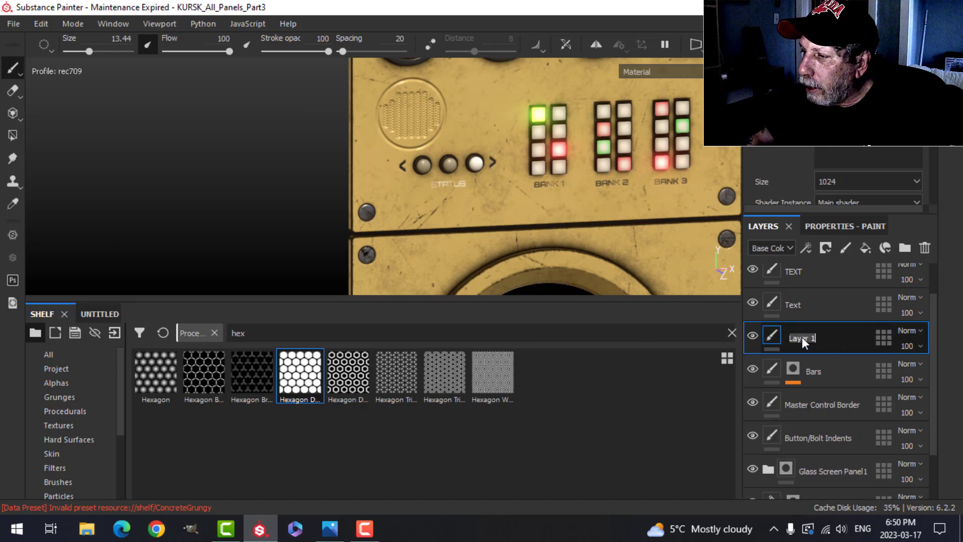
pyautogui.write('PassthroughAnchor')
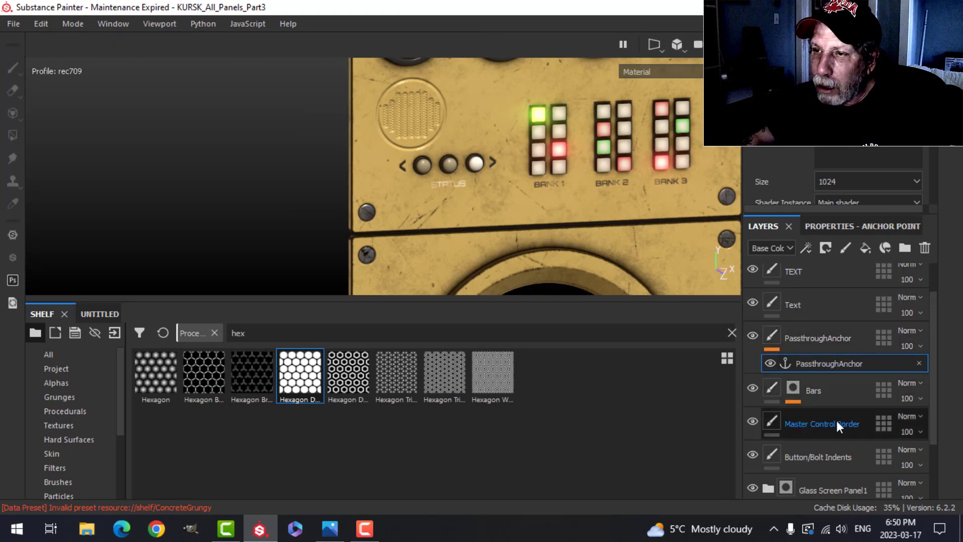
pyautogui.click(818, 337)
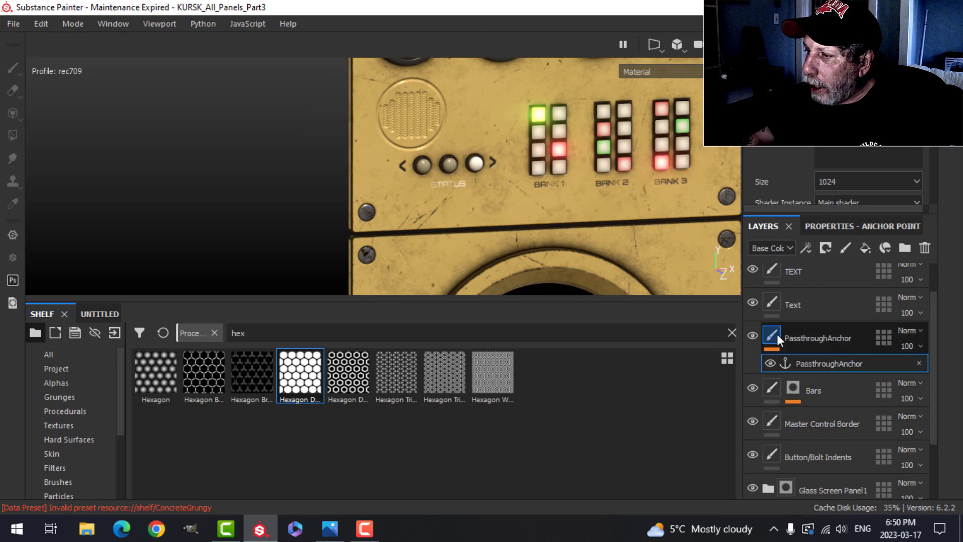
pyautogui.click(771, 247)
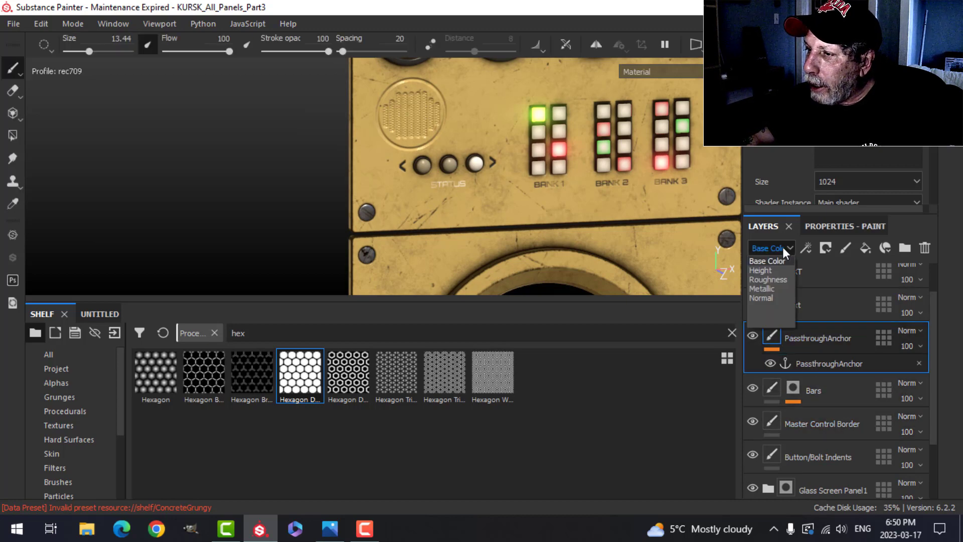
pyautogui.click(760, 270)
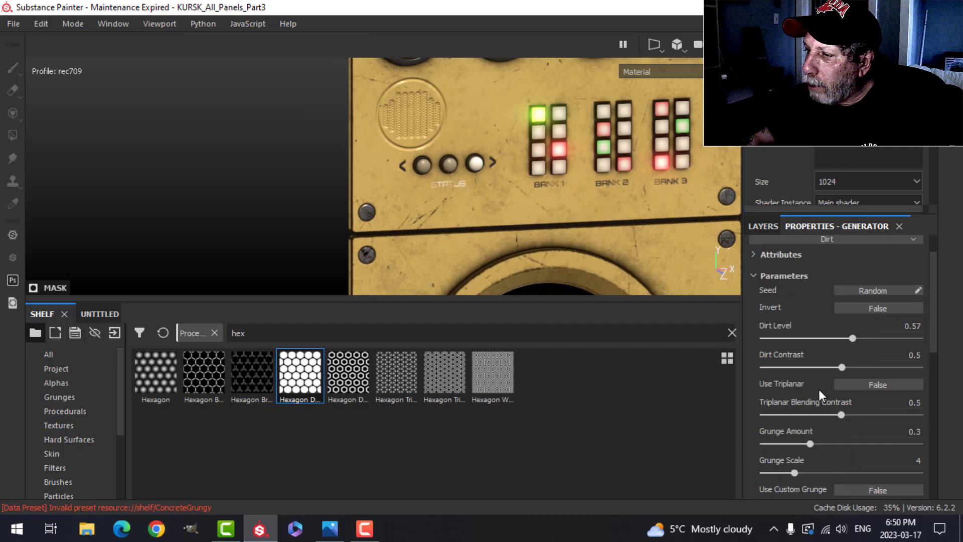
# Link the Dirt Micro Height to the PassthroughAnchor anchor's Height channel.
pyautogui.scroll(-3)
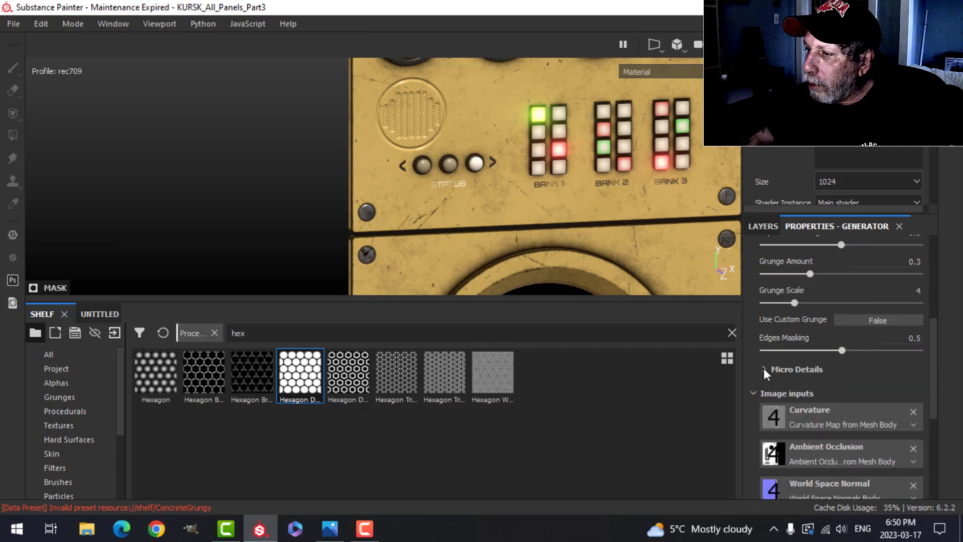
pyautogui.click(764, 369)
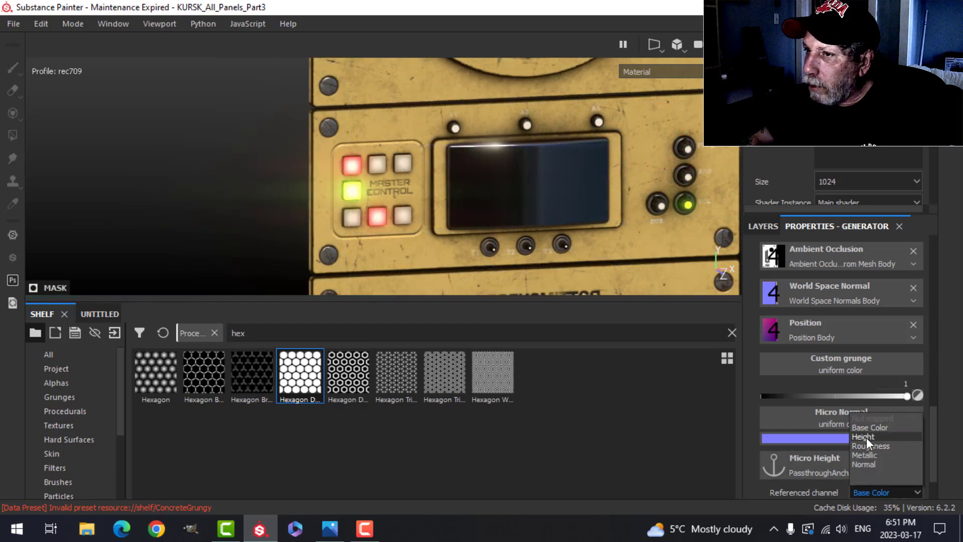
pyautogui.click(863, 436)
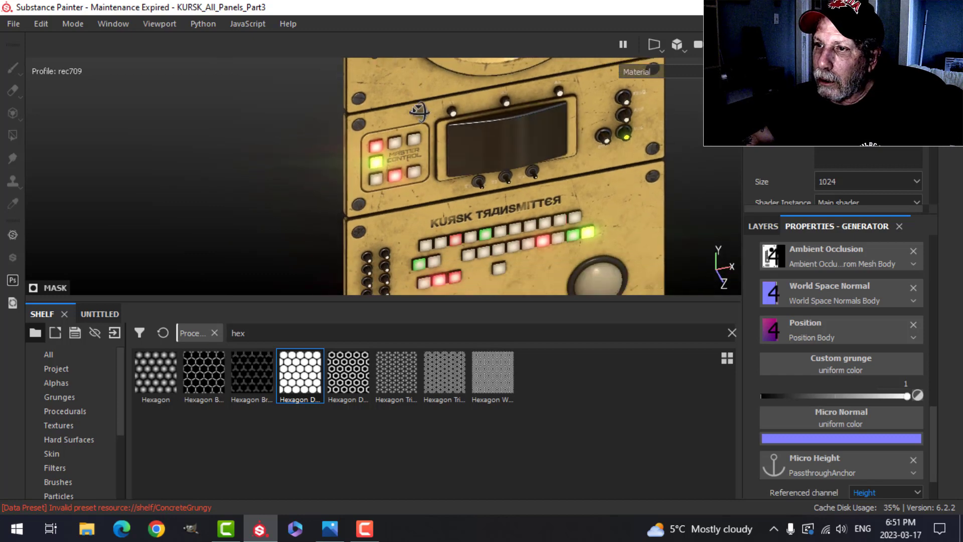
pyautogui.moveTo(430, 184); pyautogui.dragTo(440, 247)
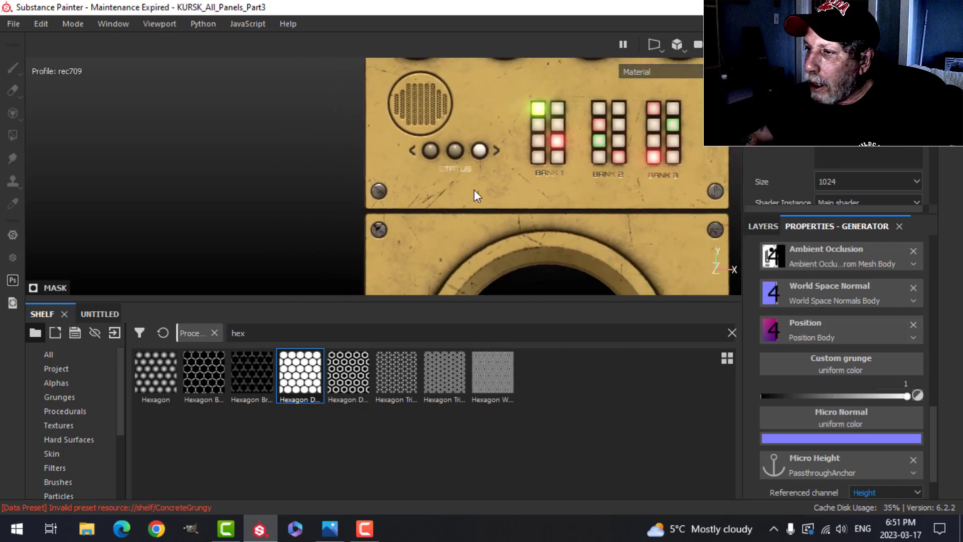
# Select PassthroughAnchor and switch the layer stack channel to Base Color.
pyautogui.click(762, 226)
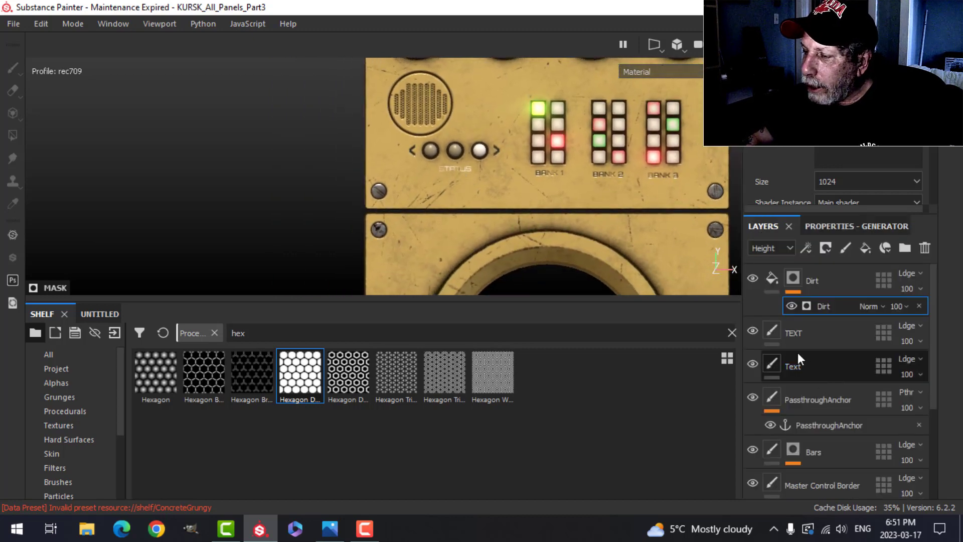
pyautogui.scroll(-3)
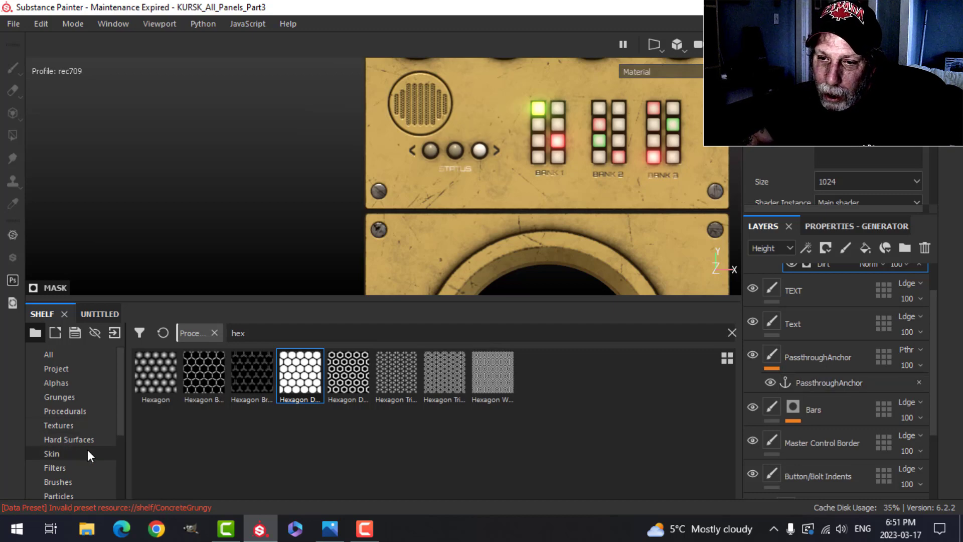
pyautogui.click(818, 356)
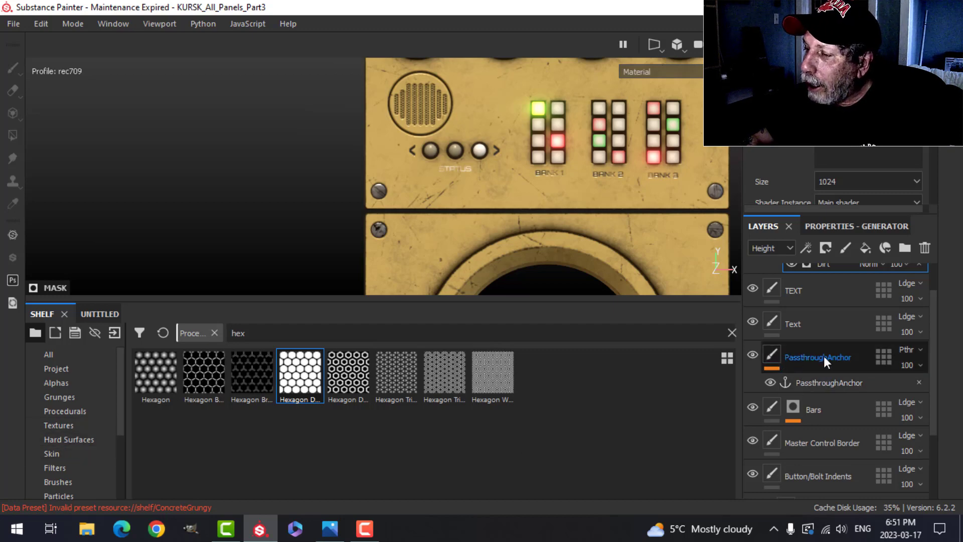
pyautogui.click(817, 357)
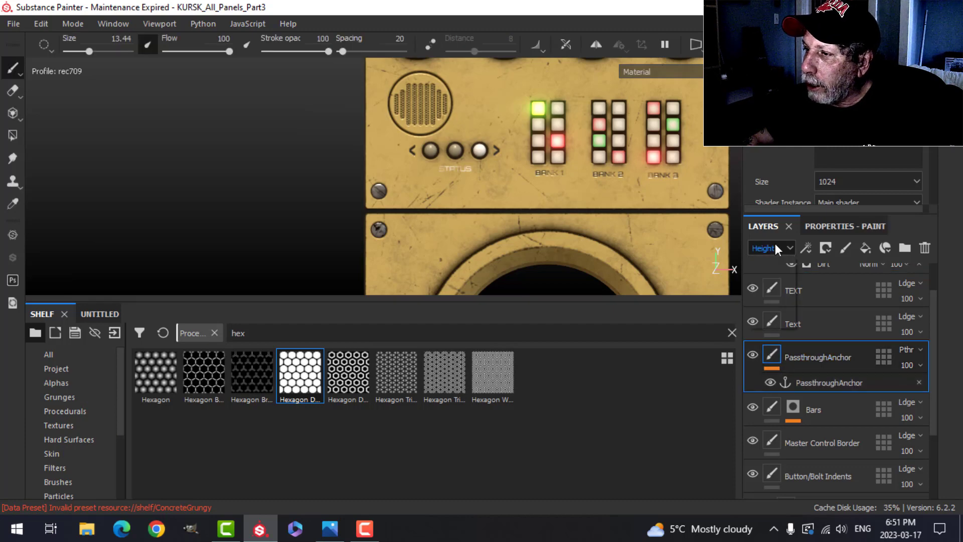
pyautogui.click(771, 248)
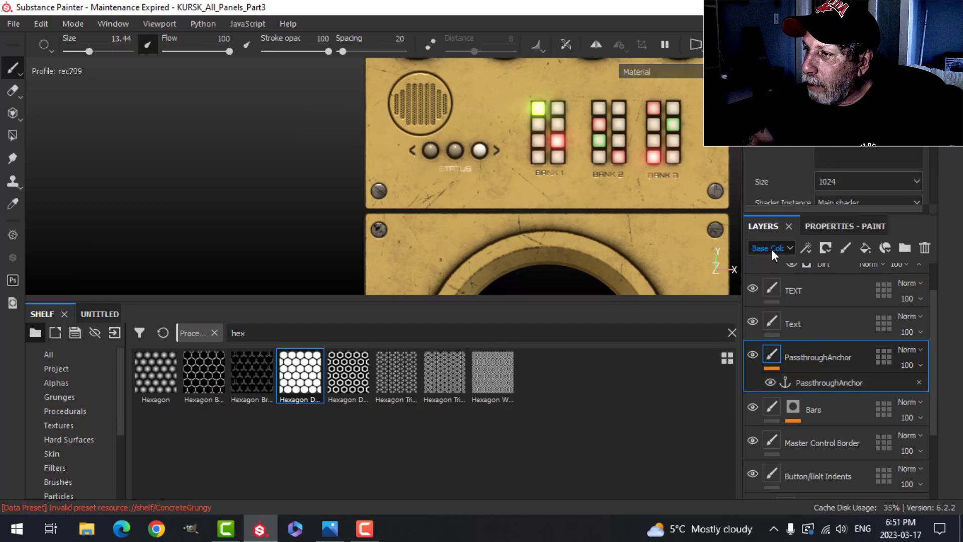
pyautogui.click(771, 247)
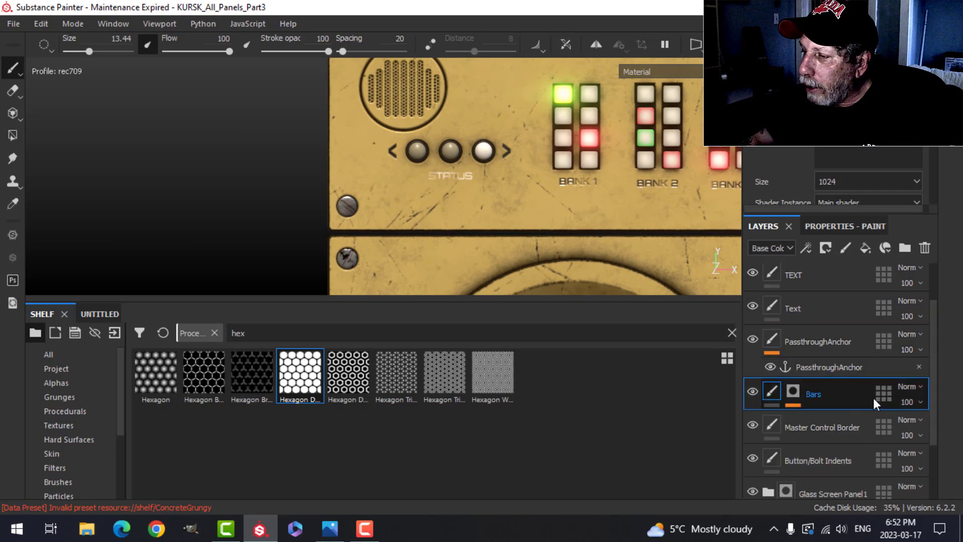
# Select Master Control Border and load the JRO bolts alpha found by searching 'bolt'.
pyautogui.click(823, 426)
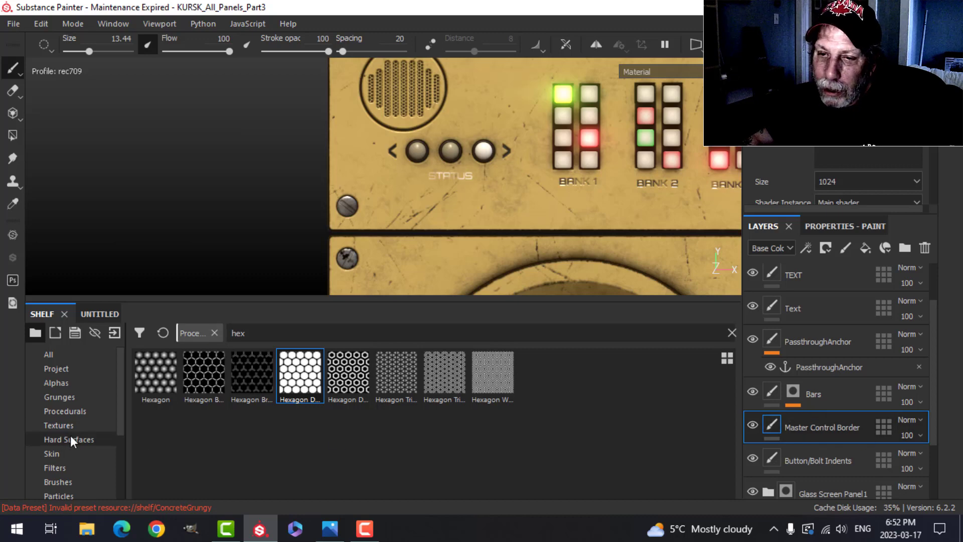
pyautogui.click(56, 382)
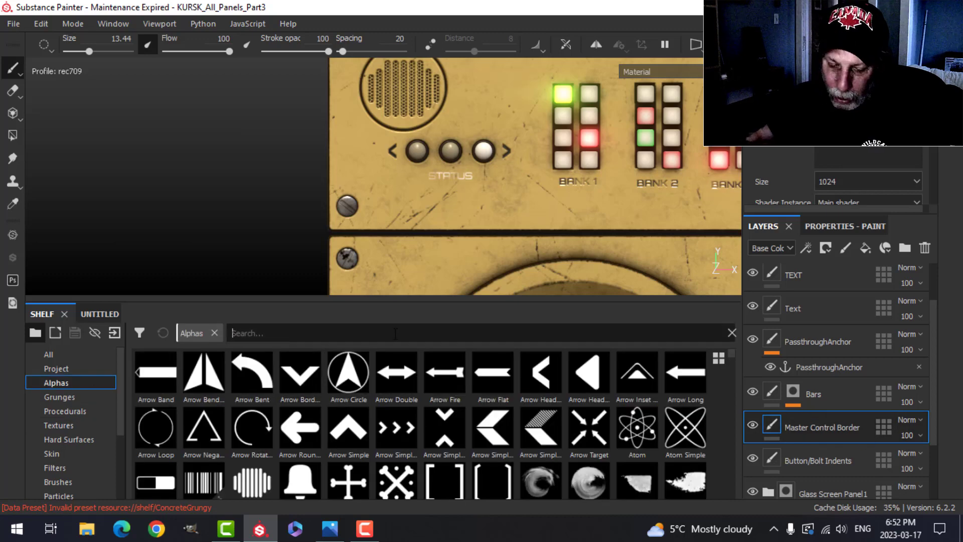
pyautogui.write('bolt')
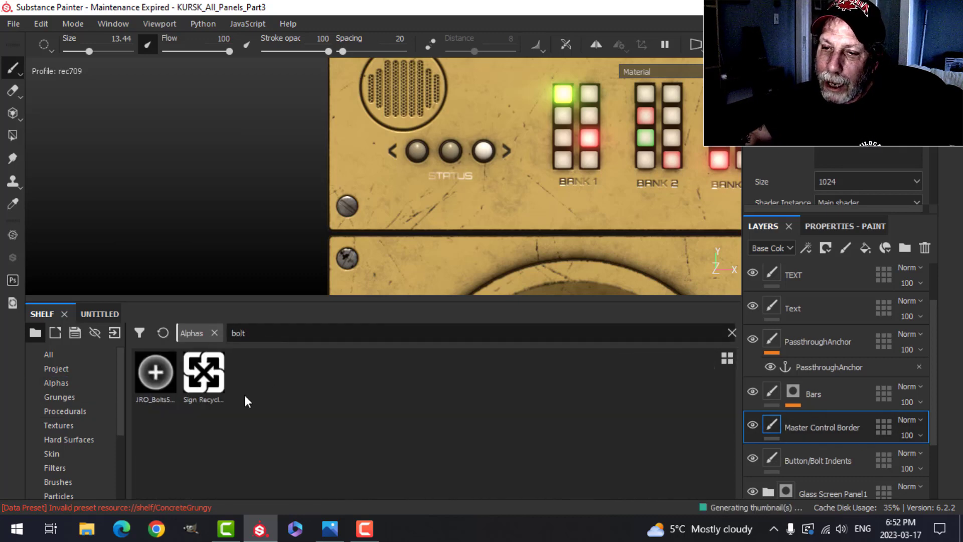
pyautogui.click(154, 371)
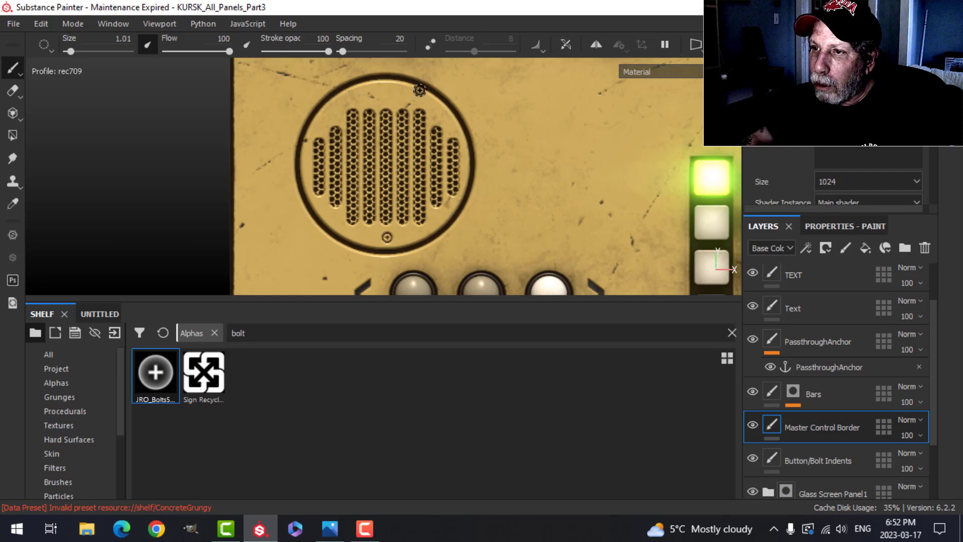
pyautogui.moveTo(500, 226)
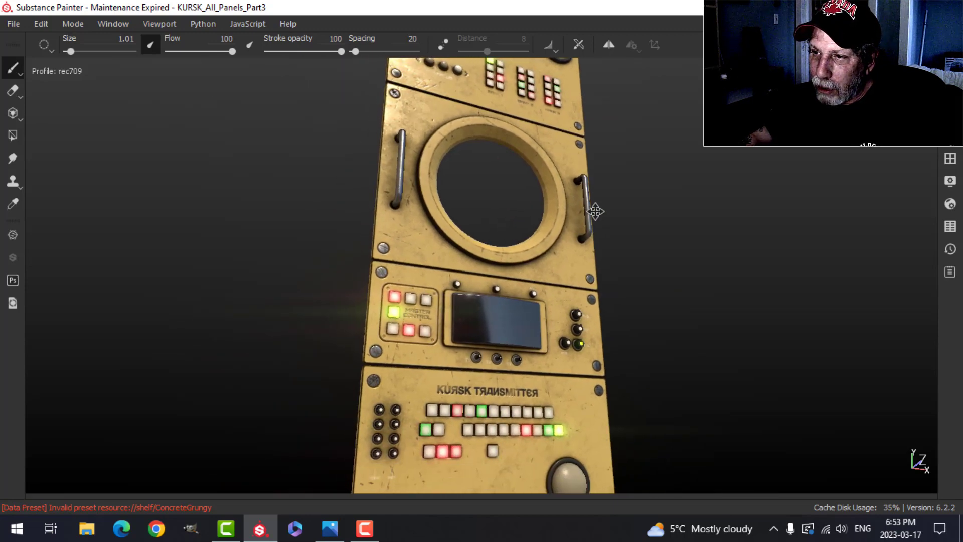
# Orbit, zoom and pan to review the whole KURSK panel face-on.
pyautogui.moveTo(593, 212); pyautogui.dragTo(586, 246)
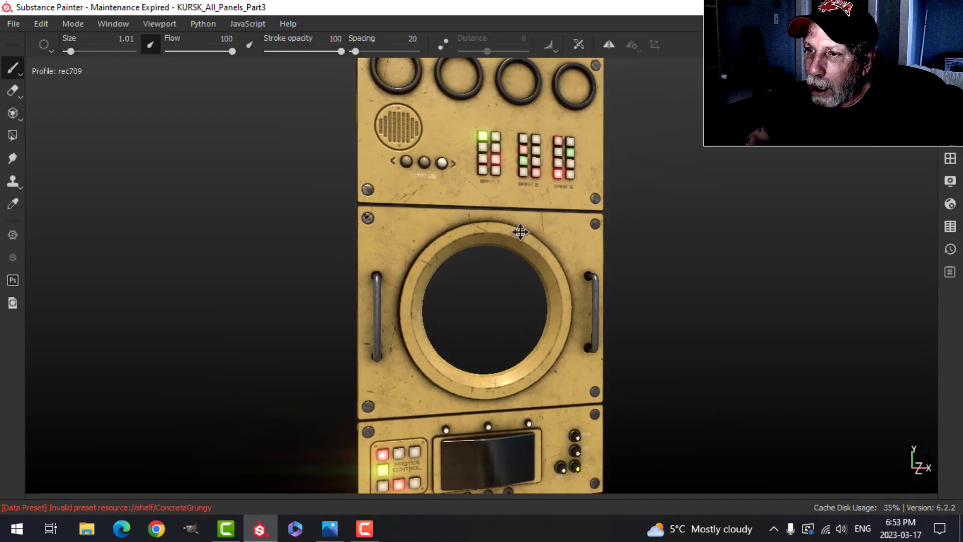
pyautogui.moveTo(519, 232); pyautogui.dragTo(532, 244)
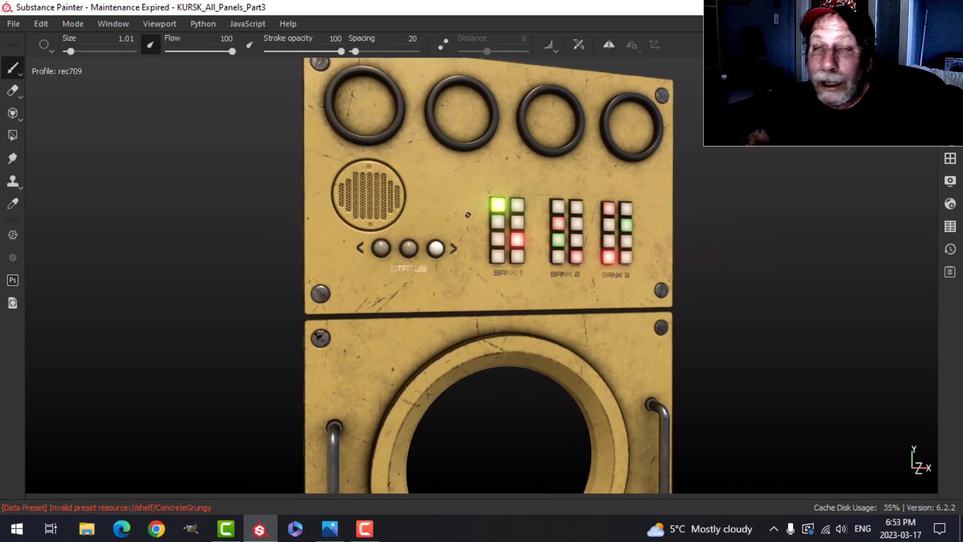
pyautogui.moveTo(467, 215); pyautogui.dragTo(479, 221)
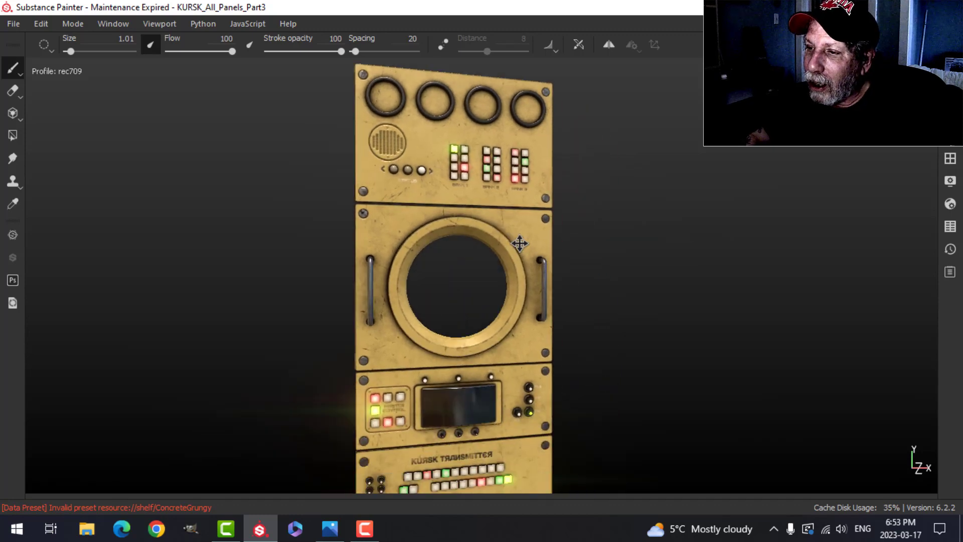
pyautogui.moveTo(519, 243); pyautogui.dragTo(539, 342)
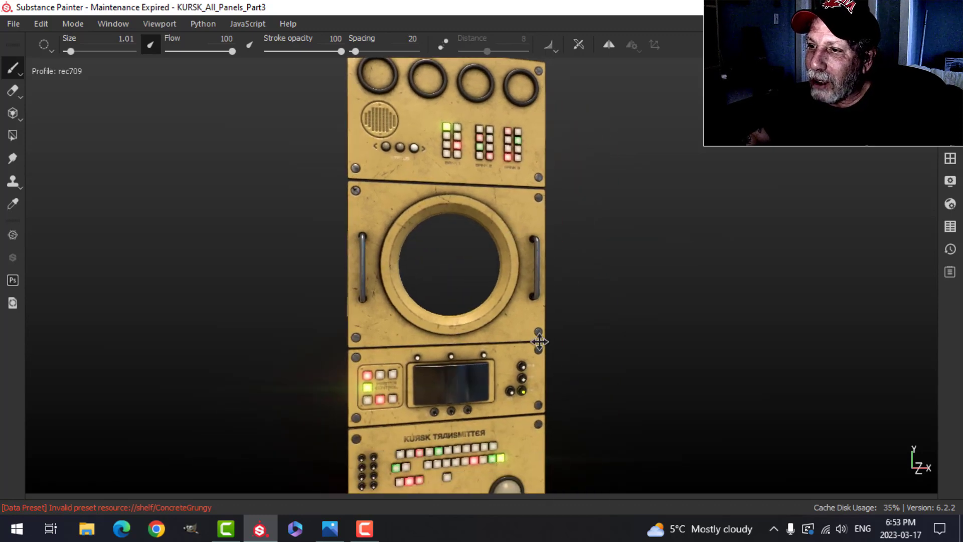